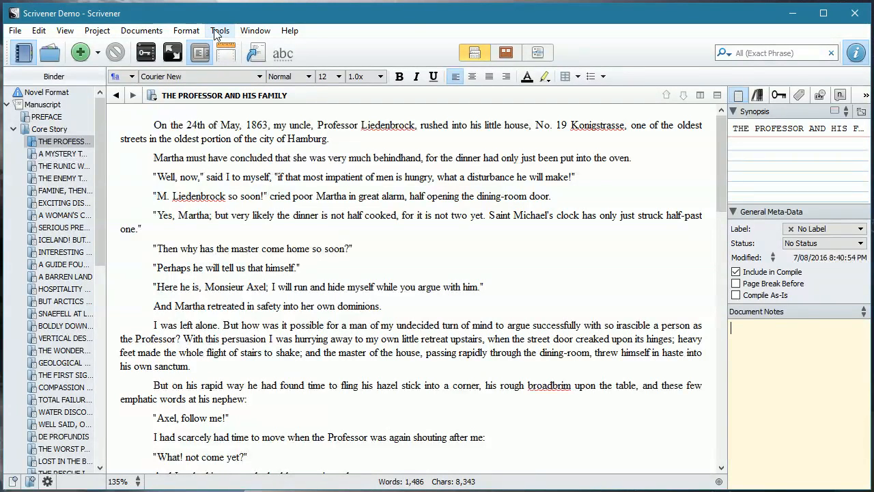
Launch the Name Generator from the Tools > Writing Tools menu
click(220, 30)
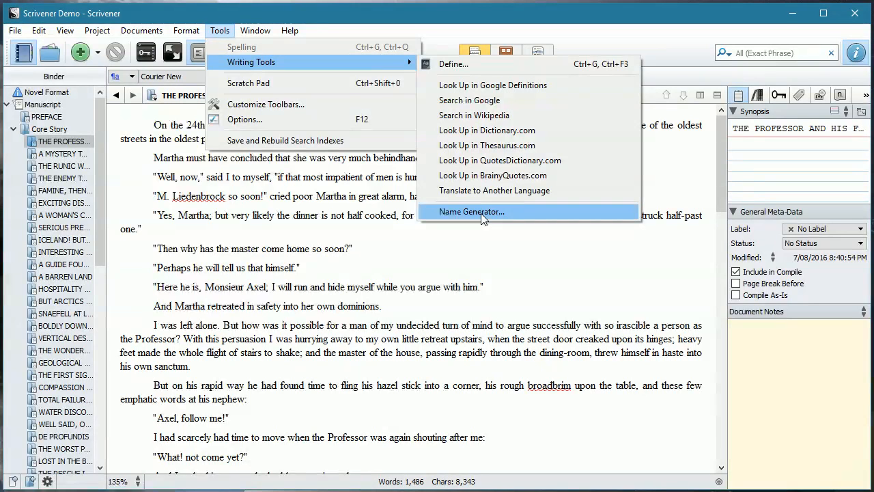
click(472, 212)
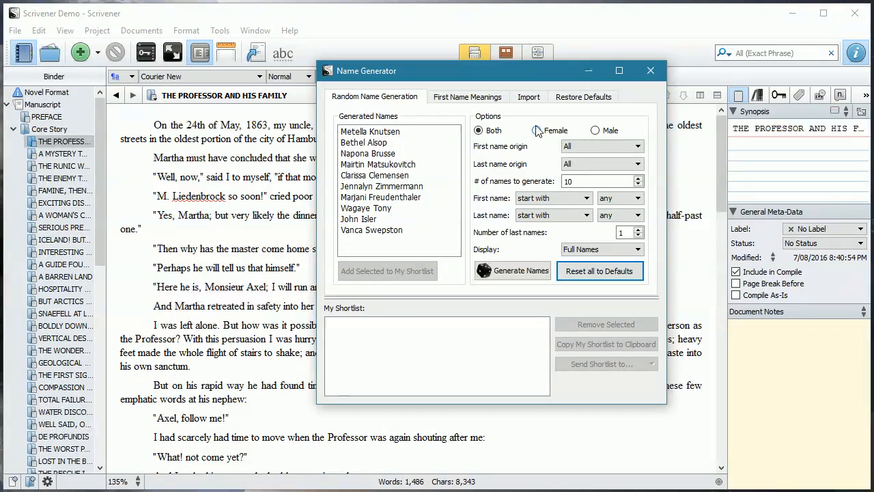
click(601, 146)
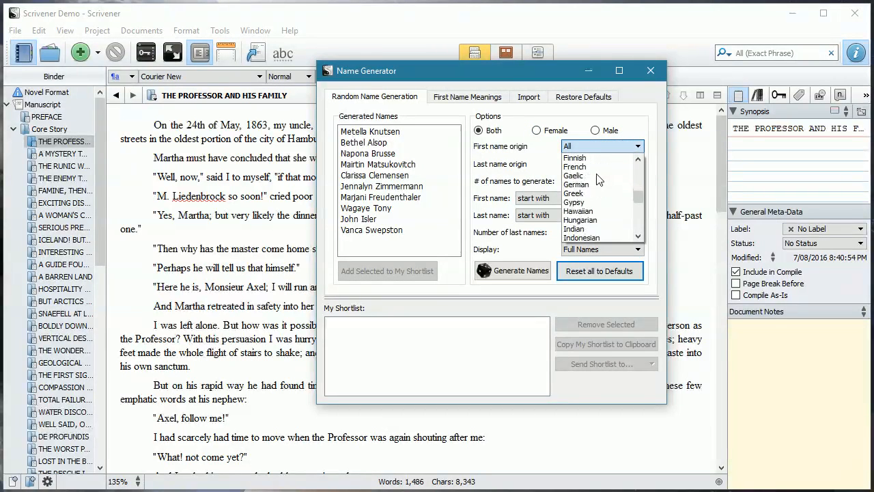
scroll(down, 3)
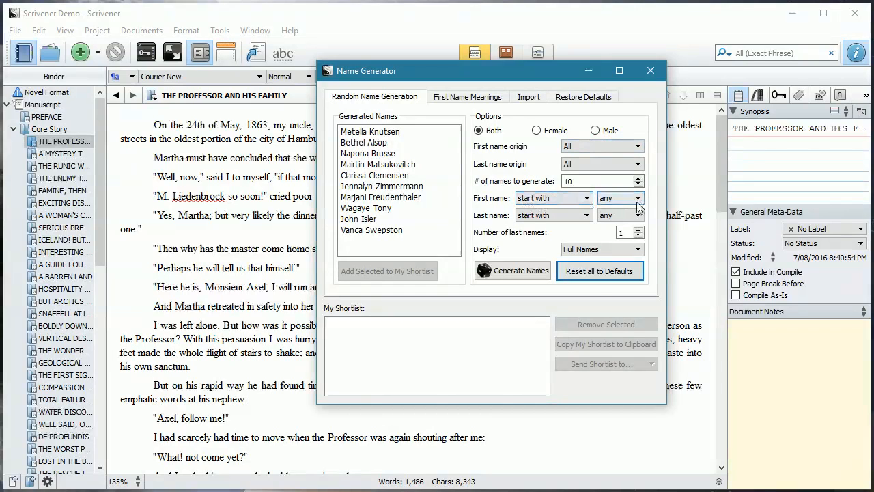
click(636, 198)
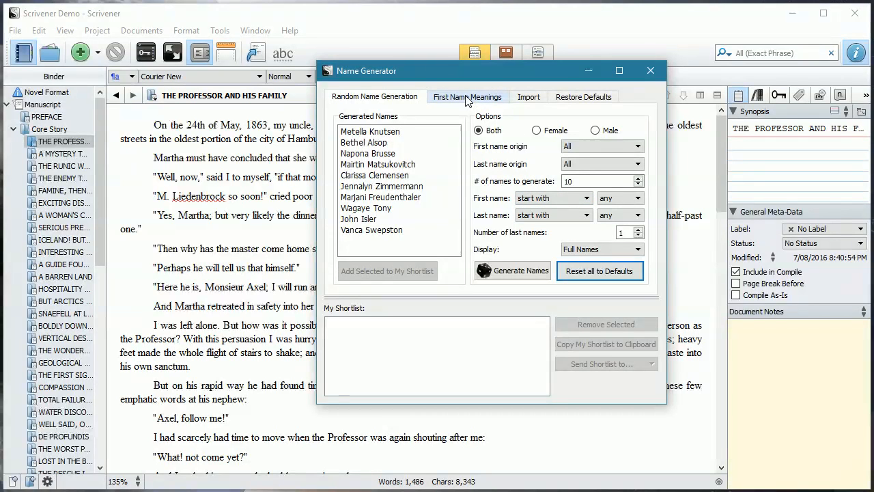
Search First Name Meanings for the Greek female name Sofia, returning the meaning "wise"
click(467, 95)
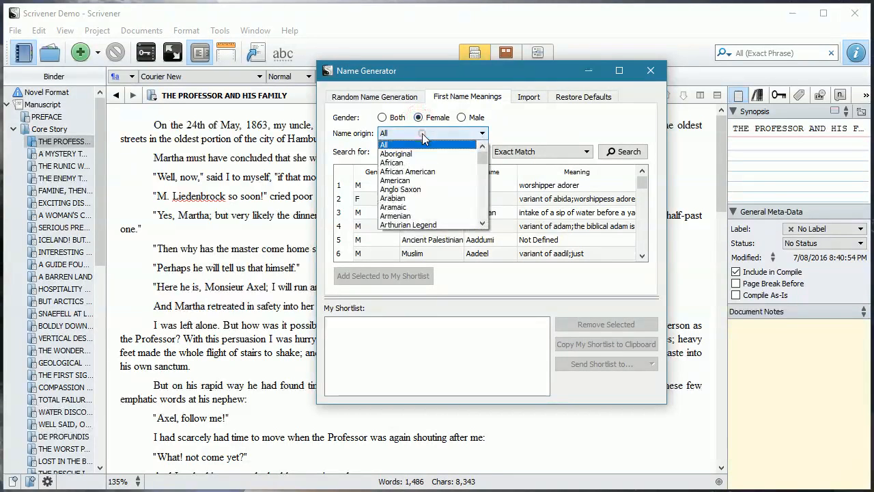
scroll(down, 3)
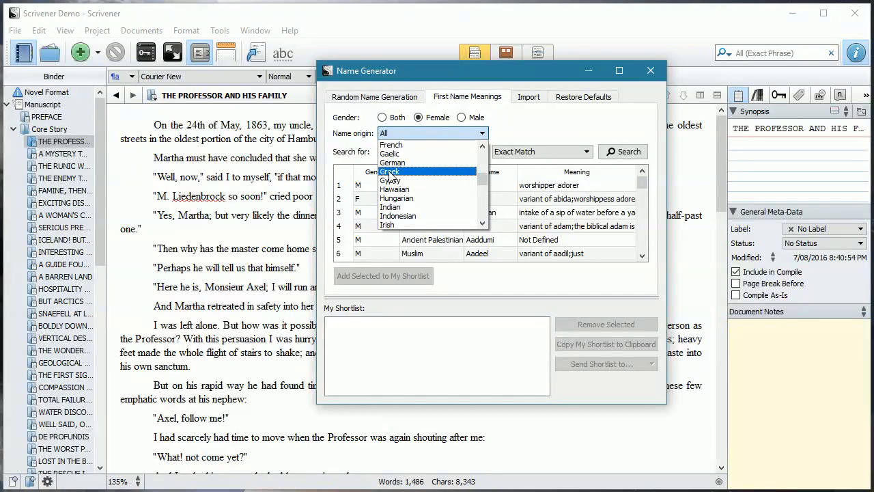
click(388, 172)
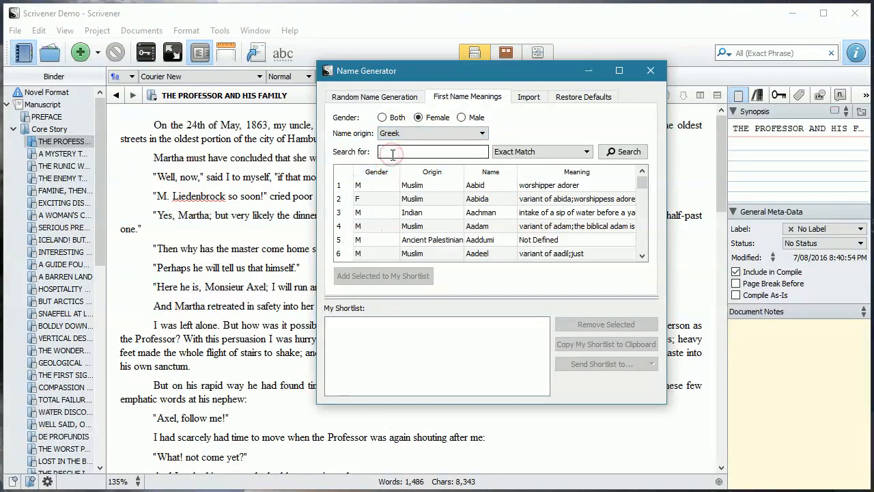
text(Sofia)
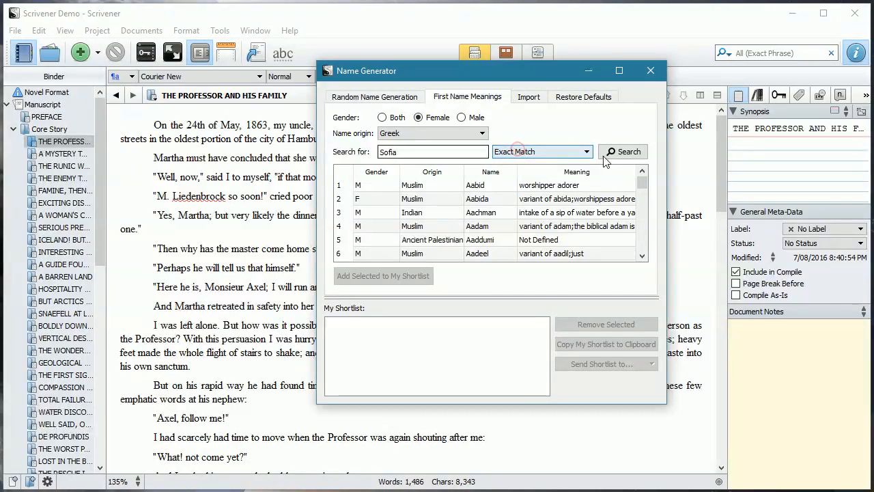
click(622, 152)
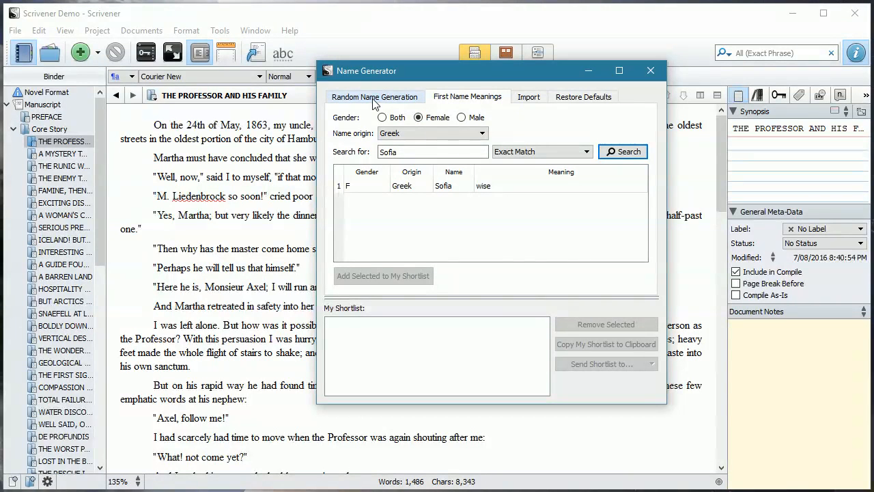
Set Random Name Generation to male, English first names and Greek last names
click(374, 96)
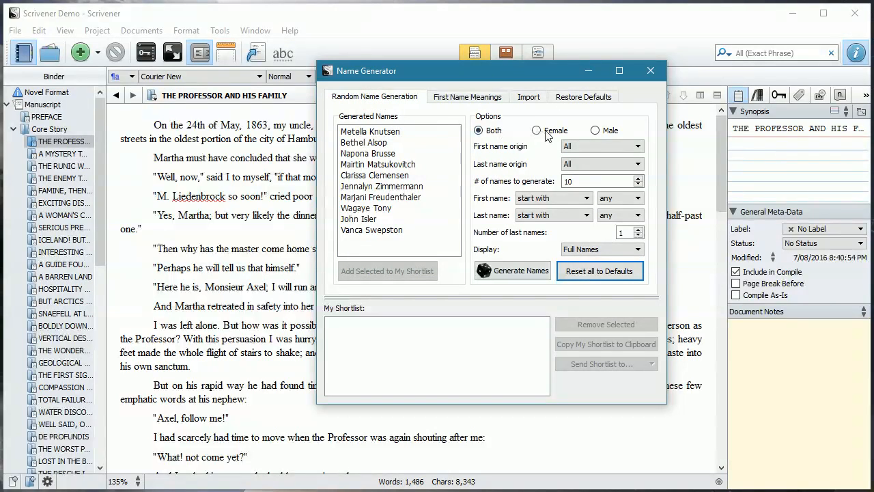
click(596, 131)
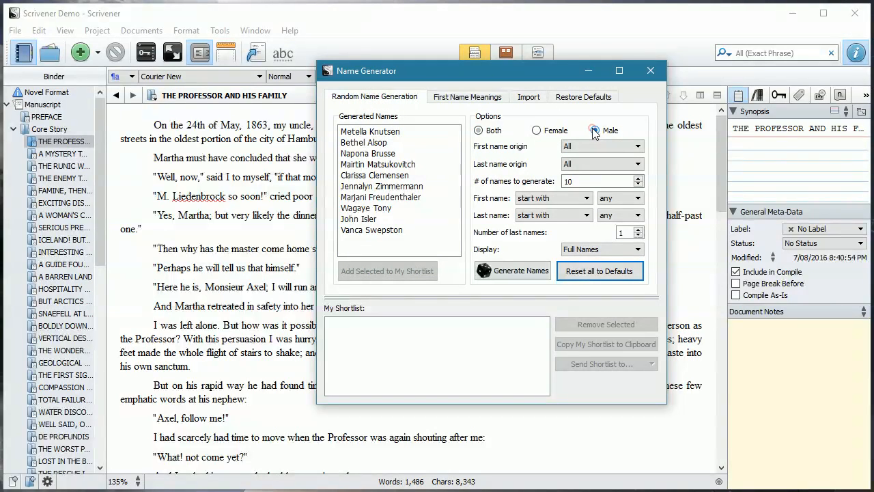
click(637, 164)
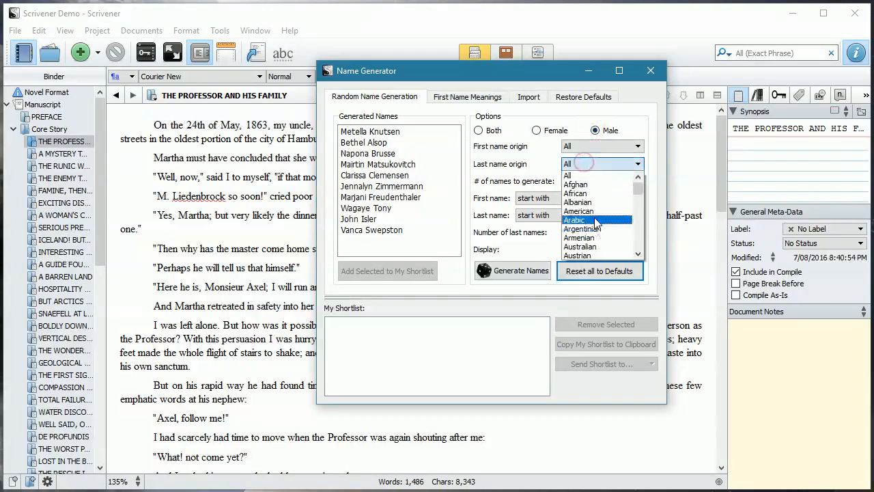
scroll(down, 3)
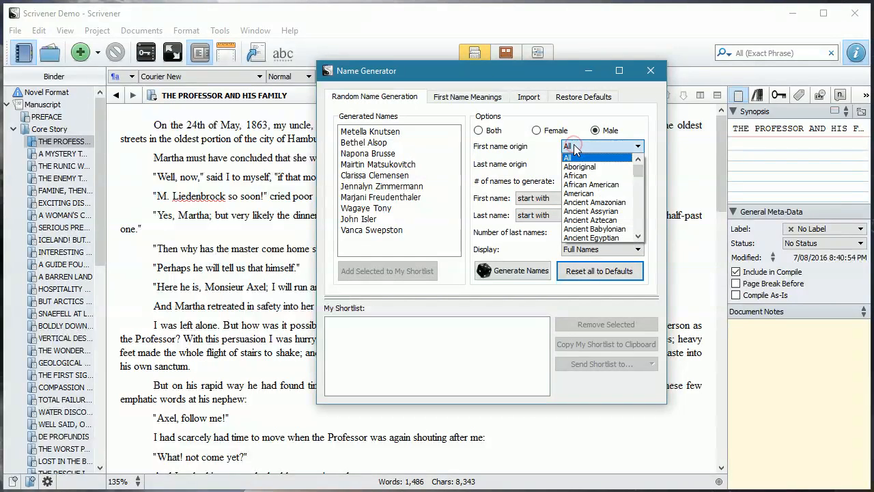
mouse_move(579, 167)
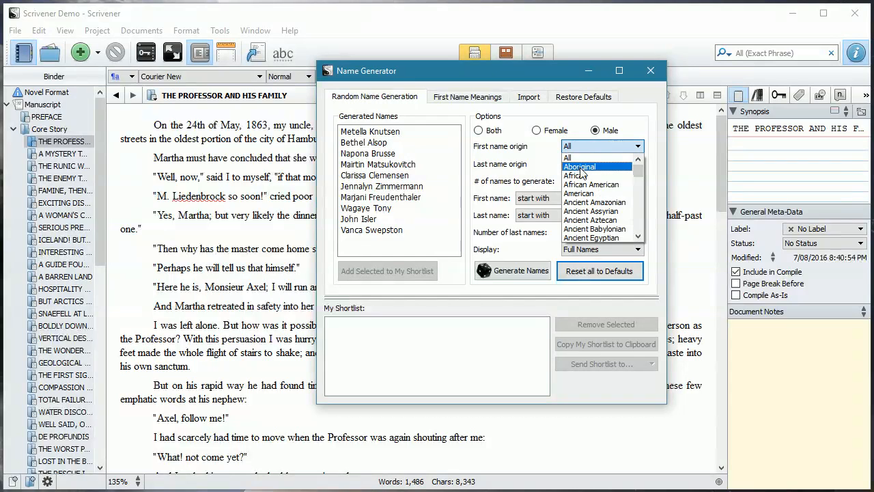
scroll(down, 3)
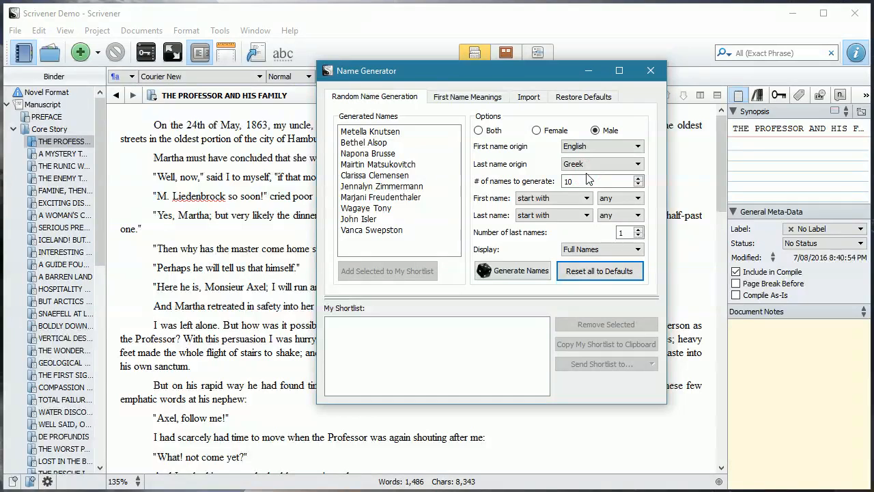
mouse_move(470, 185)
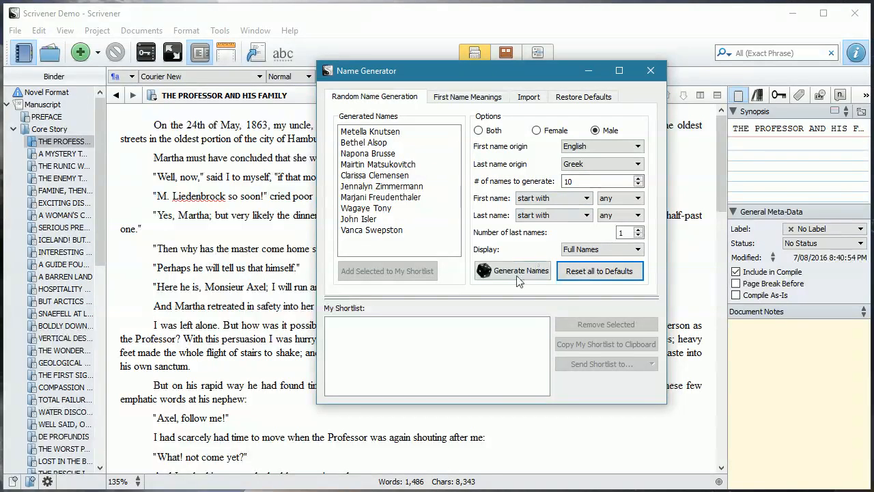
click(522, 270)
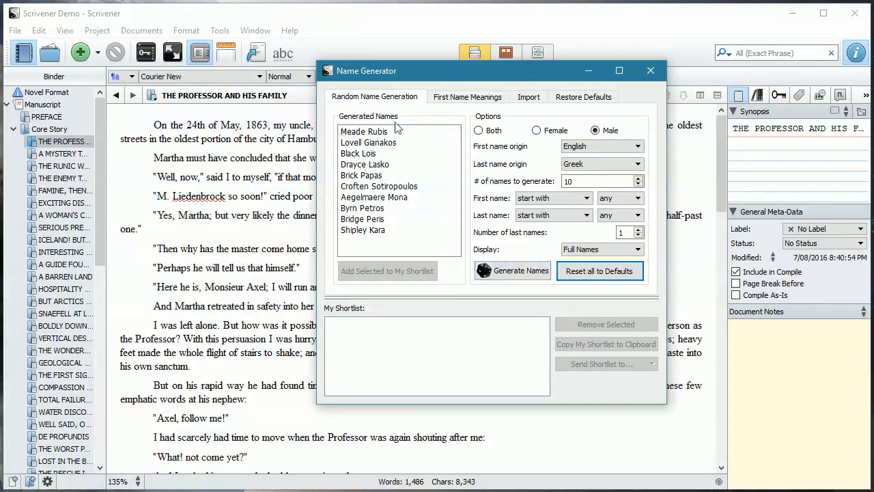
click(357, 153)
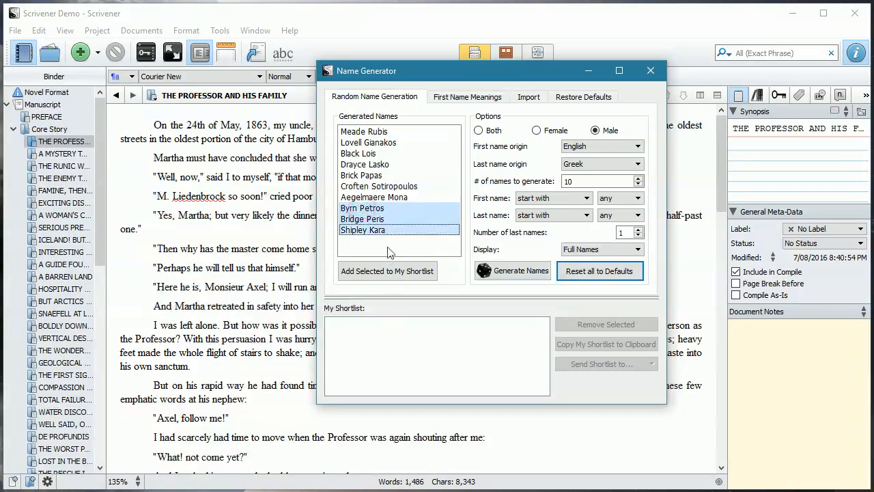
click(362, 208)
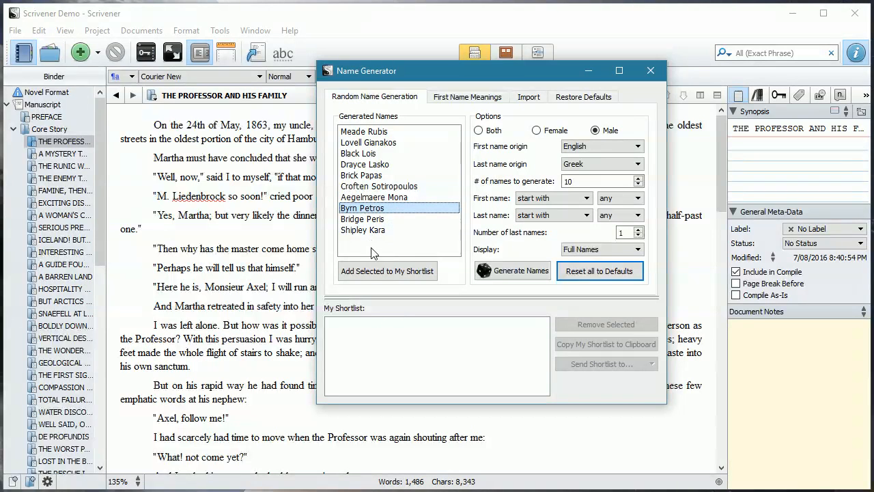
click(387, 270)
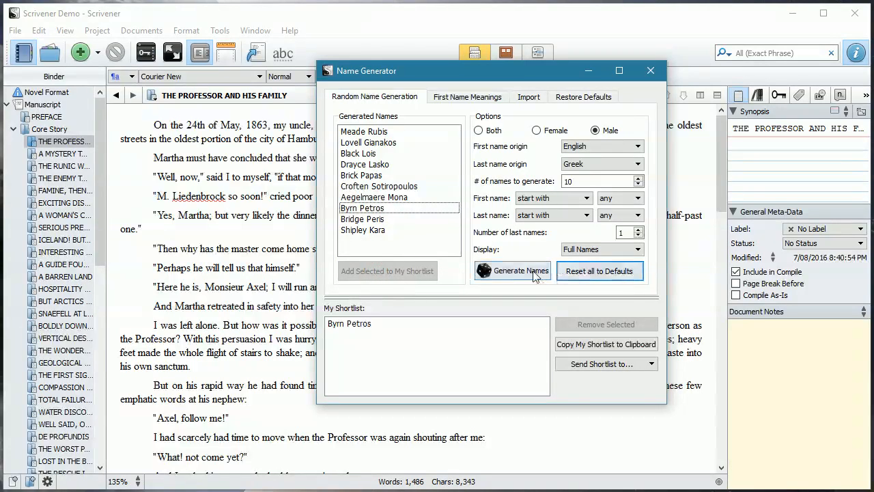
Generate further batches and shortlist Horry Drivas and Bartlett Teresi
click(514, 271)
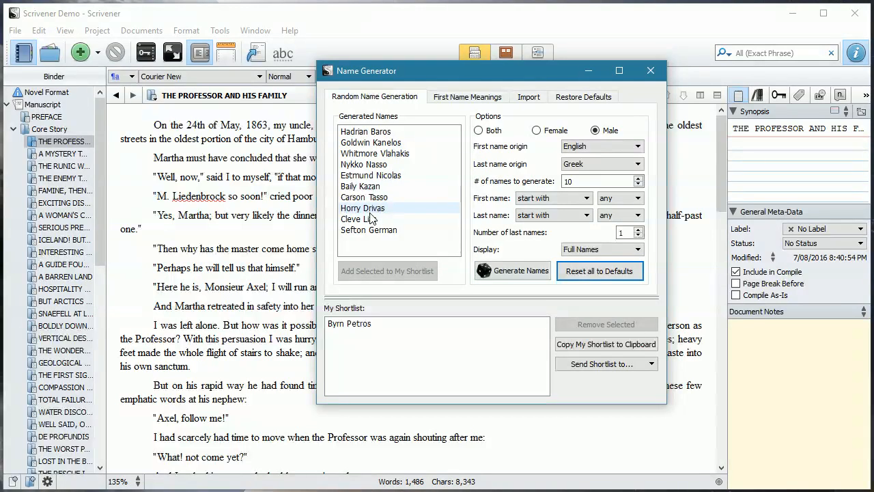
click(363, 207)
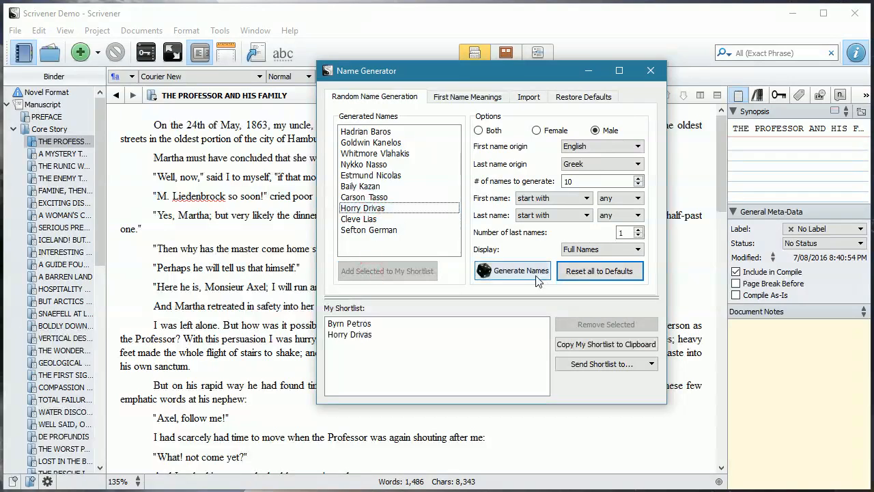
click(519, 271)
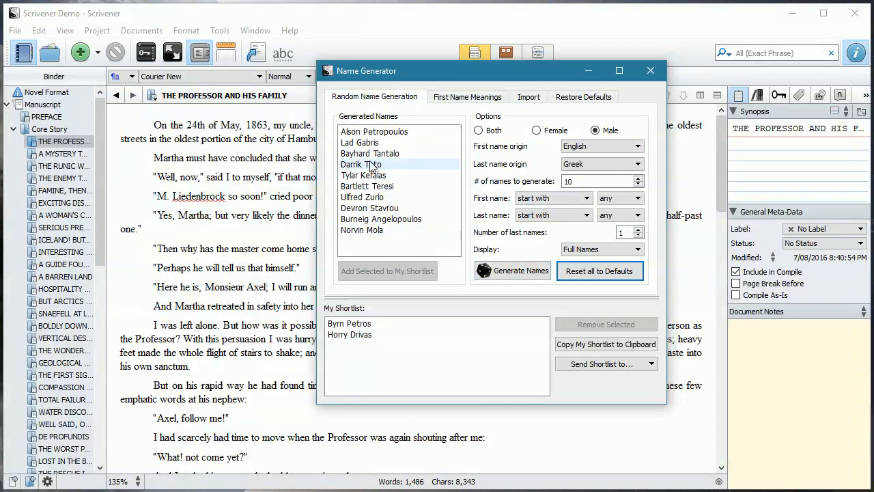
click(366, 186)
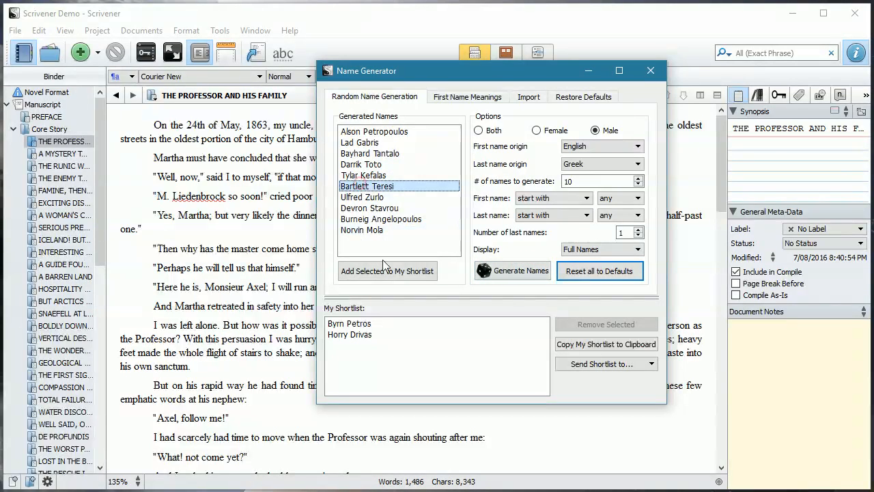
click(388, 271)
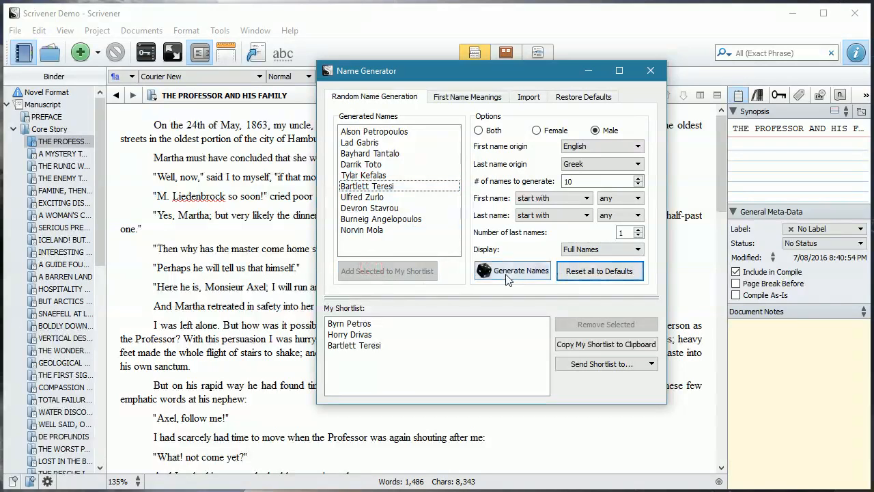
click(511, 270)
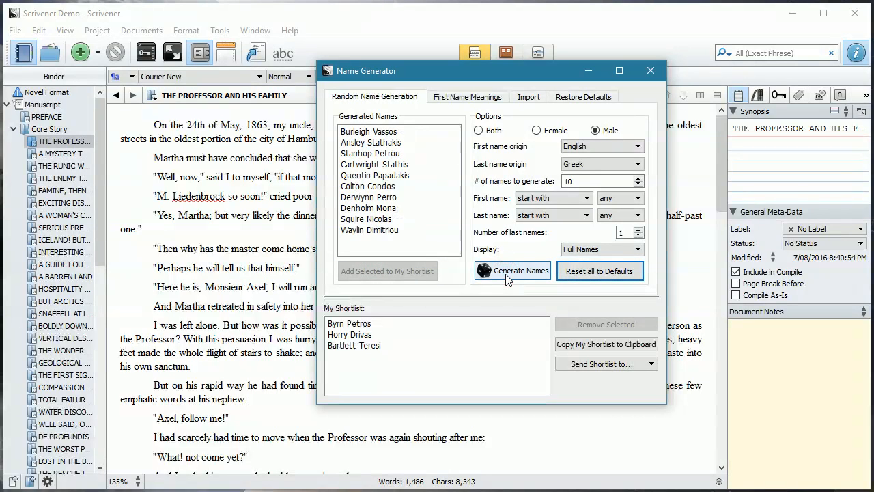
click(519, 271)
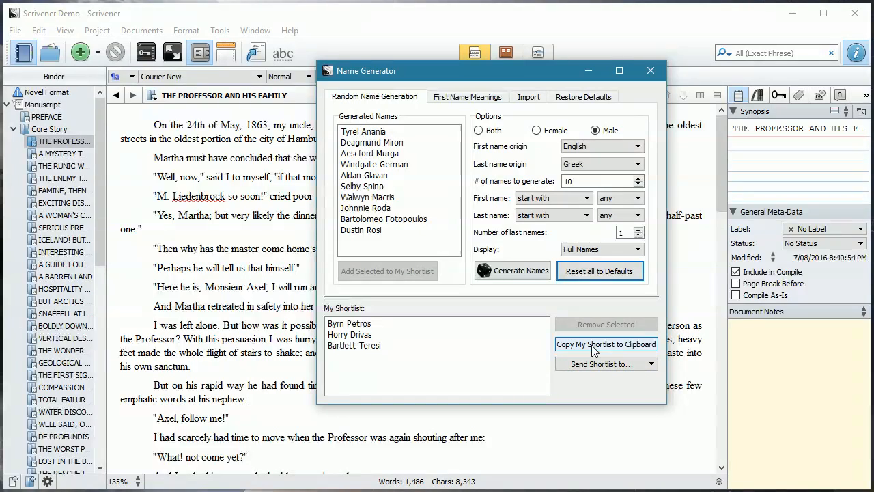
Copy the three-name shortlist to the clipboard and close the Name Generator
click(607, 344)
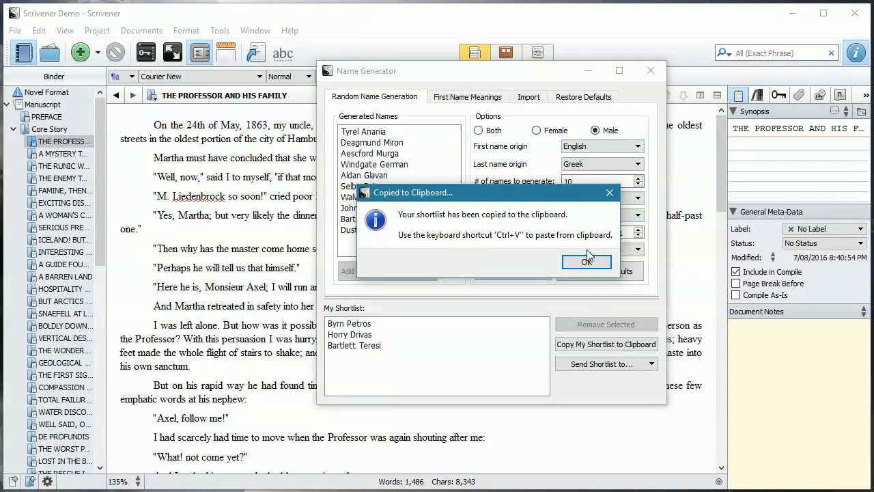
click(586, 263)
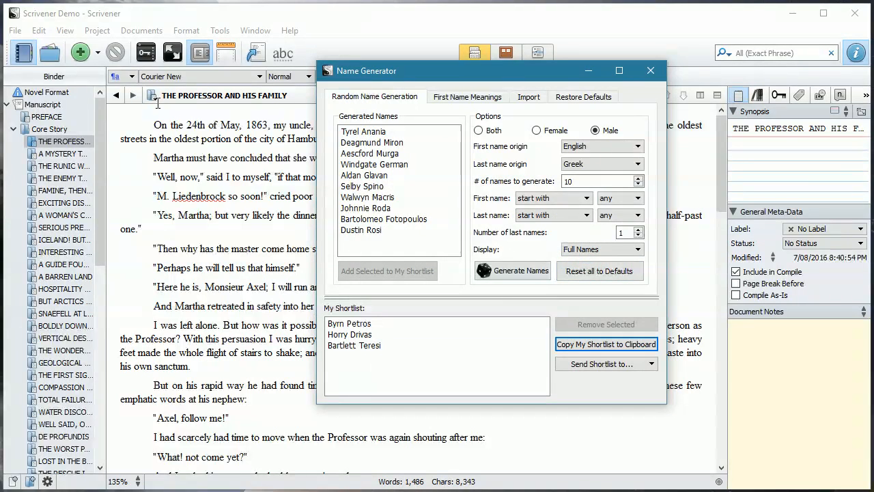
click(650, 71)
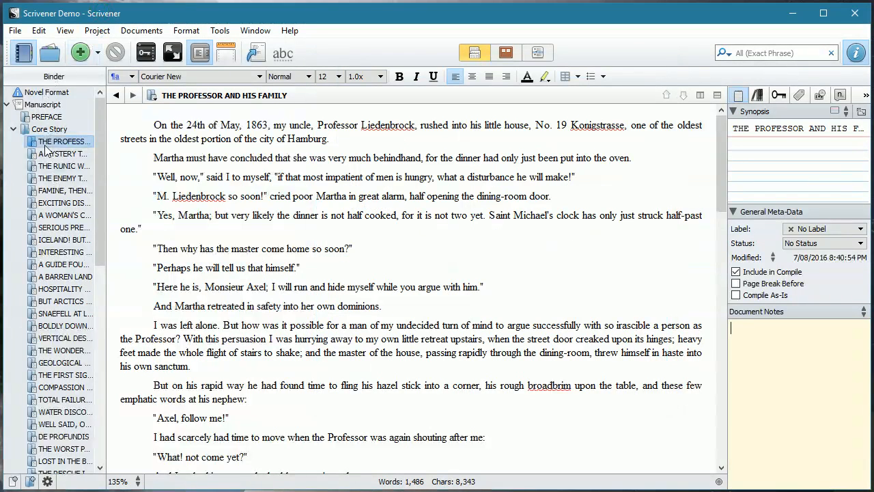
Navigate the Binder to the empty Characters document
scroll(down, 3)
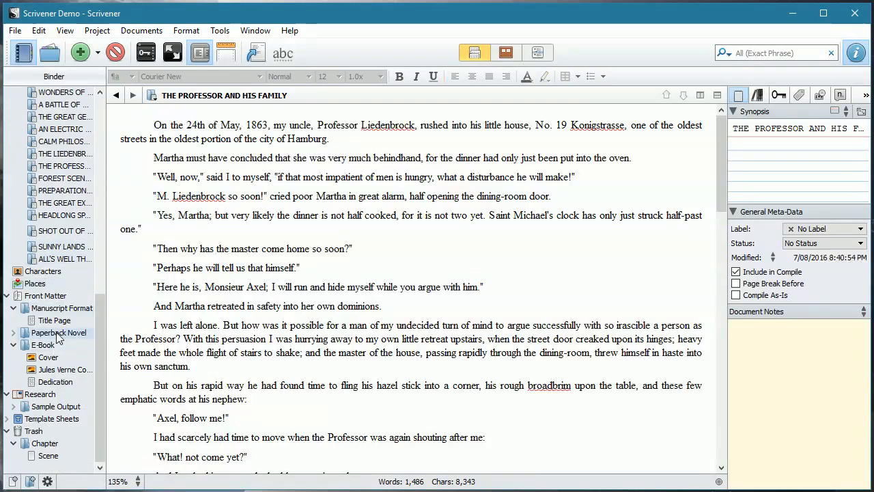
click(43, 270)
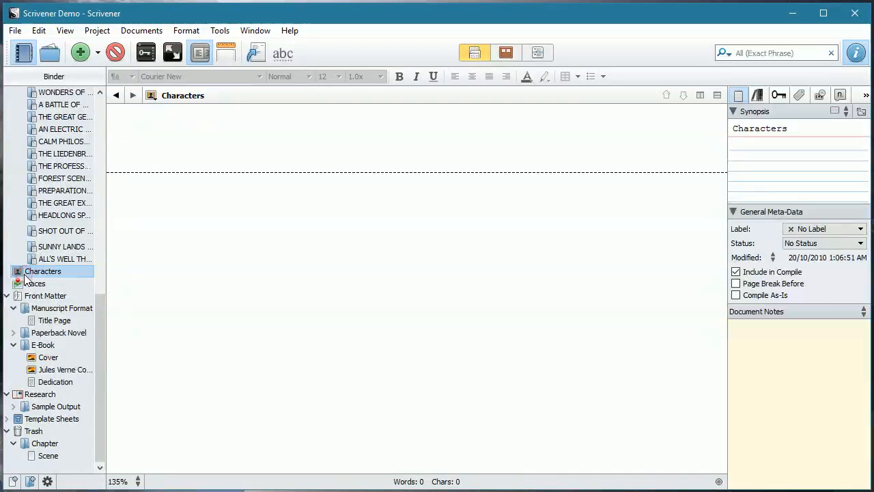